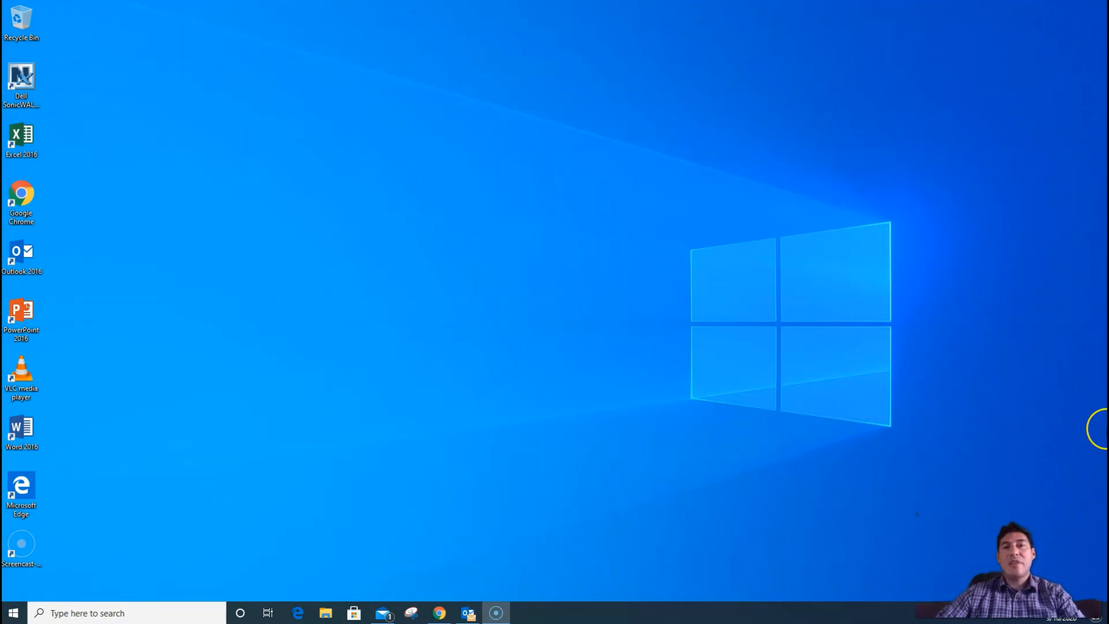
{"action": "mouse_move", "coordinate": [228, 375]}
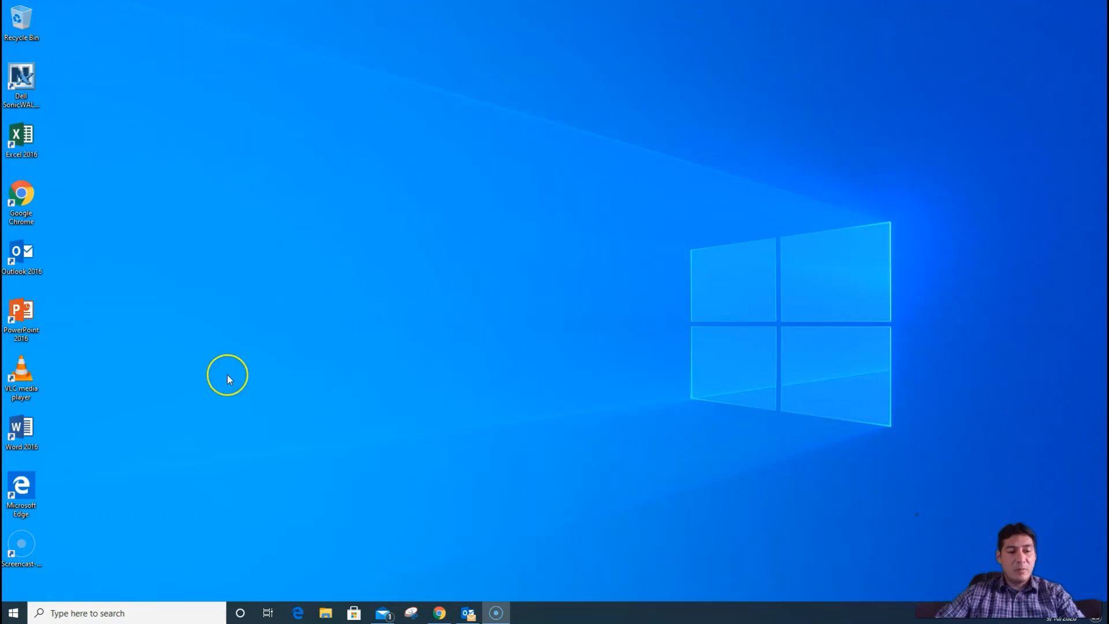
{"action": "mouse_move", "coordinate": [91, 612]}
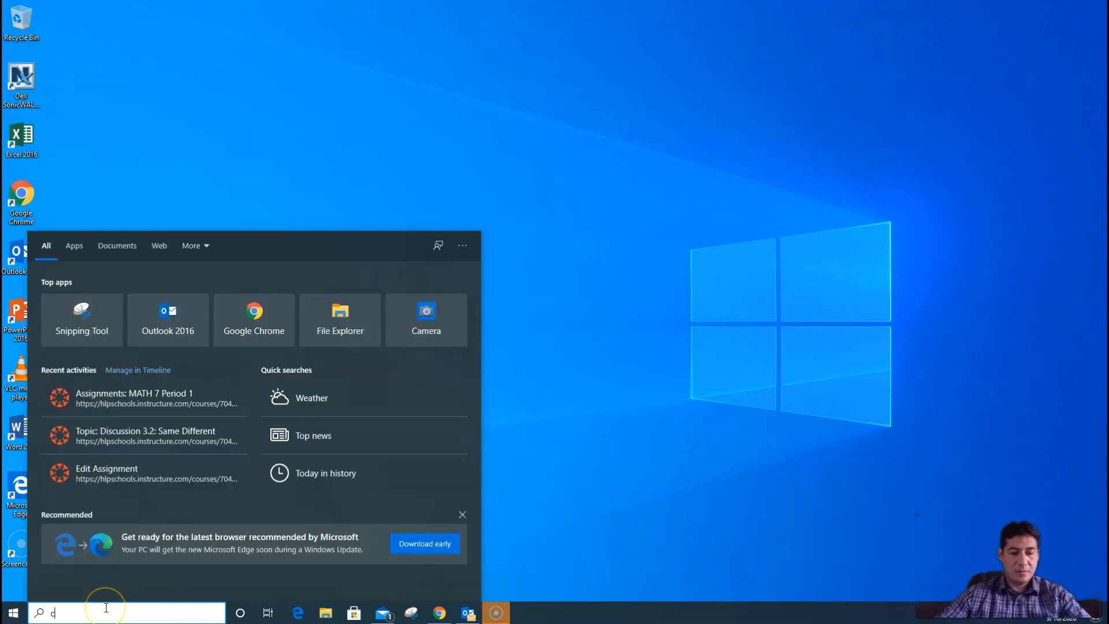
Search Windows for 'camera' and launch the Camera app.
{"action": "type", "text": "amera"}
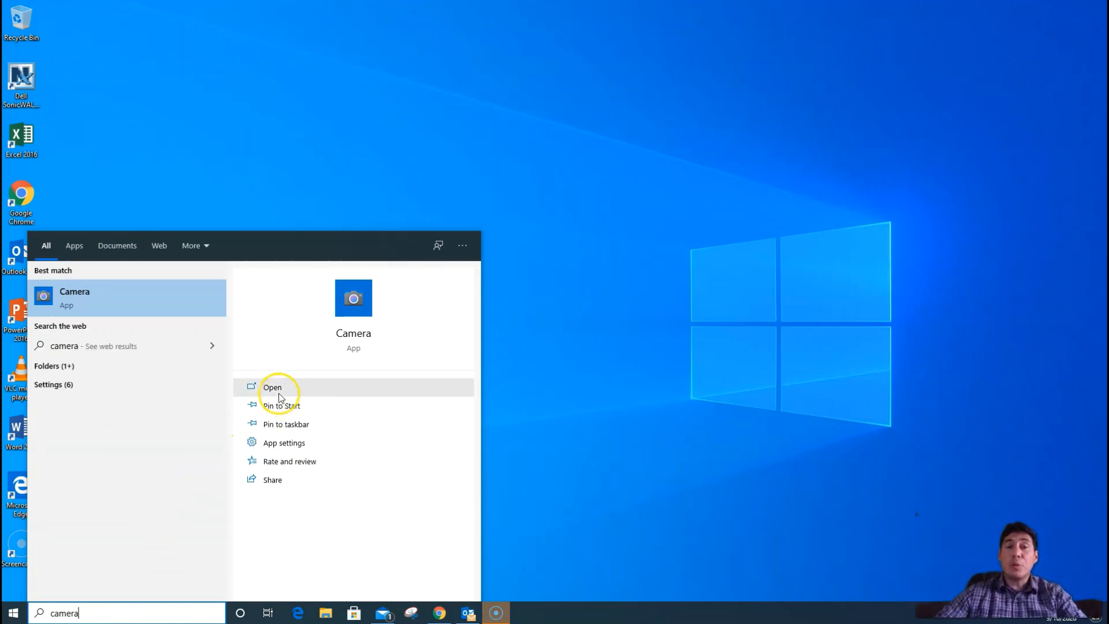
{"action": "left_click", "coordinate": [272, 388]}
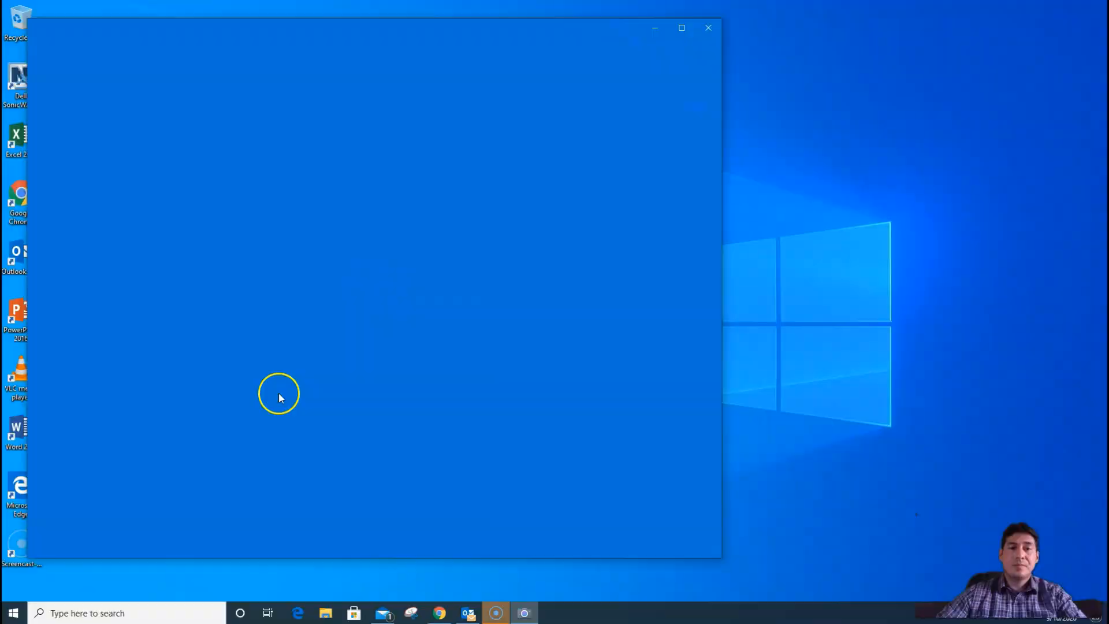
Check the Camera photo quality is 0.9MP 16:9 (1280x720), then close Camera.
{"action": "left_click", "coordinate": [524, 612]}
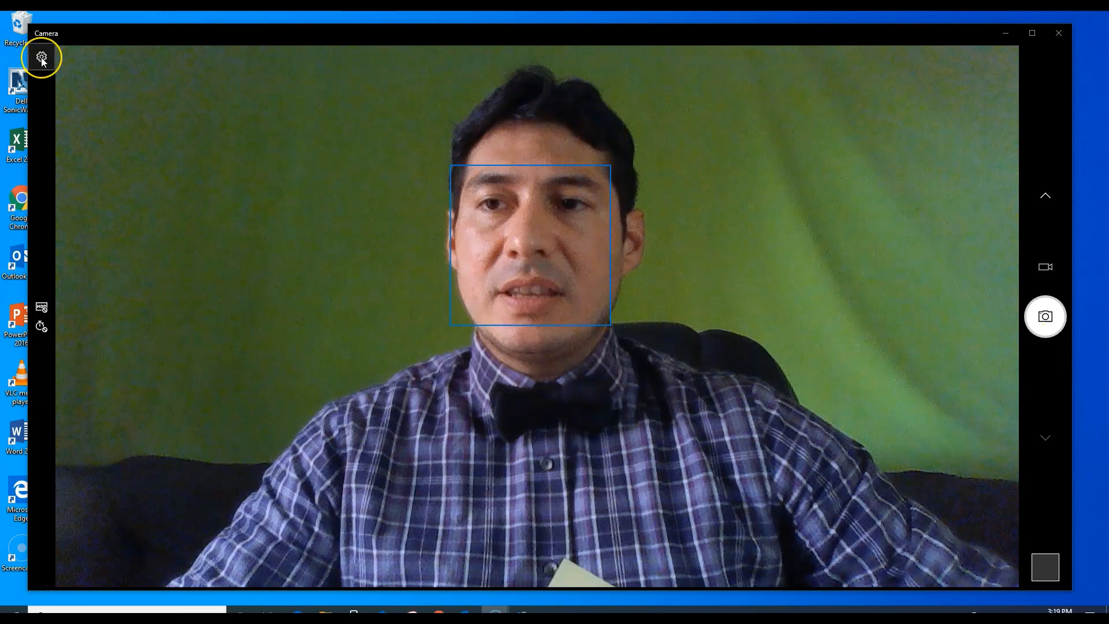
{"action": "left_click", "coordinate": [42, 57]}
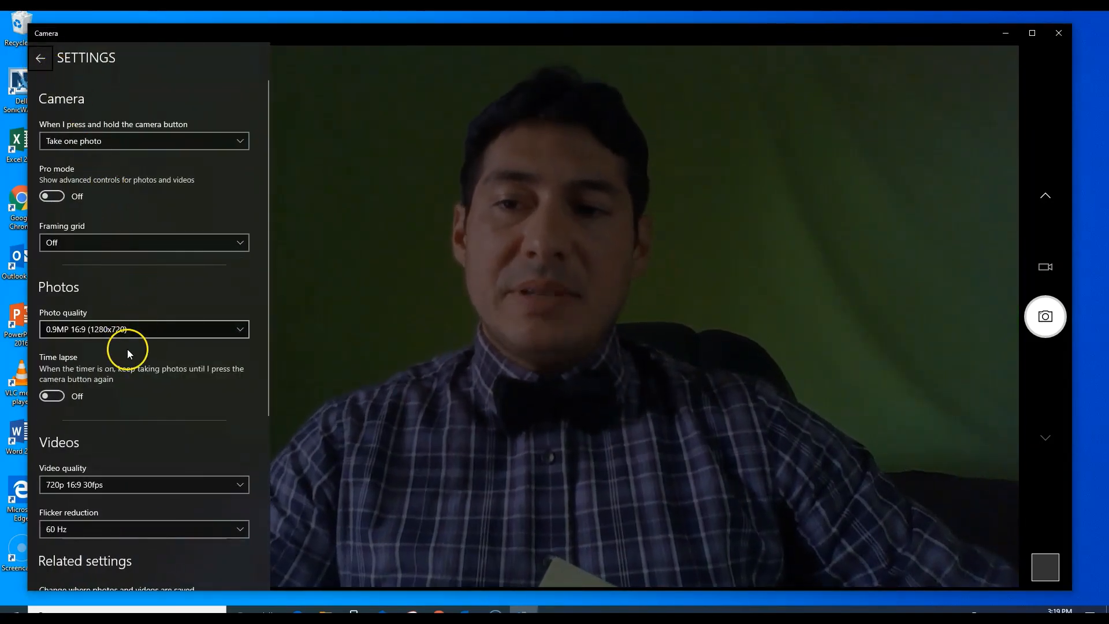
{"action": "scroll", "scroll_direction": "down", "scroll_amount": 3}
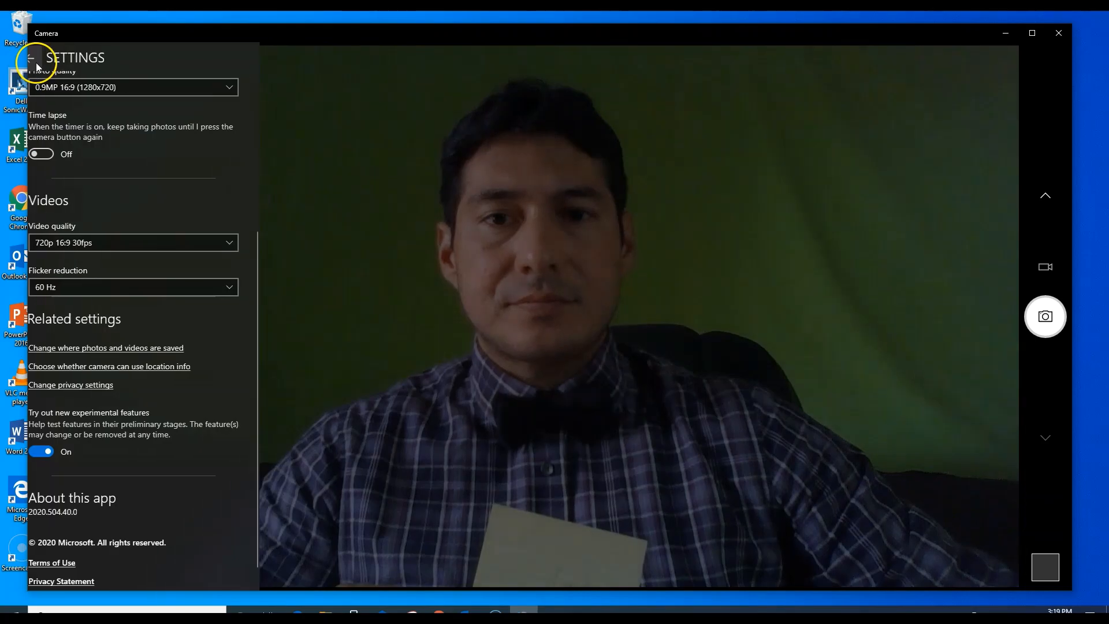
{"action": "left_click", "coordinate": [1057, 33]}
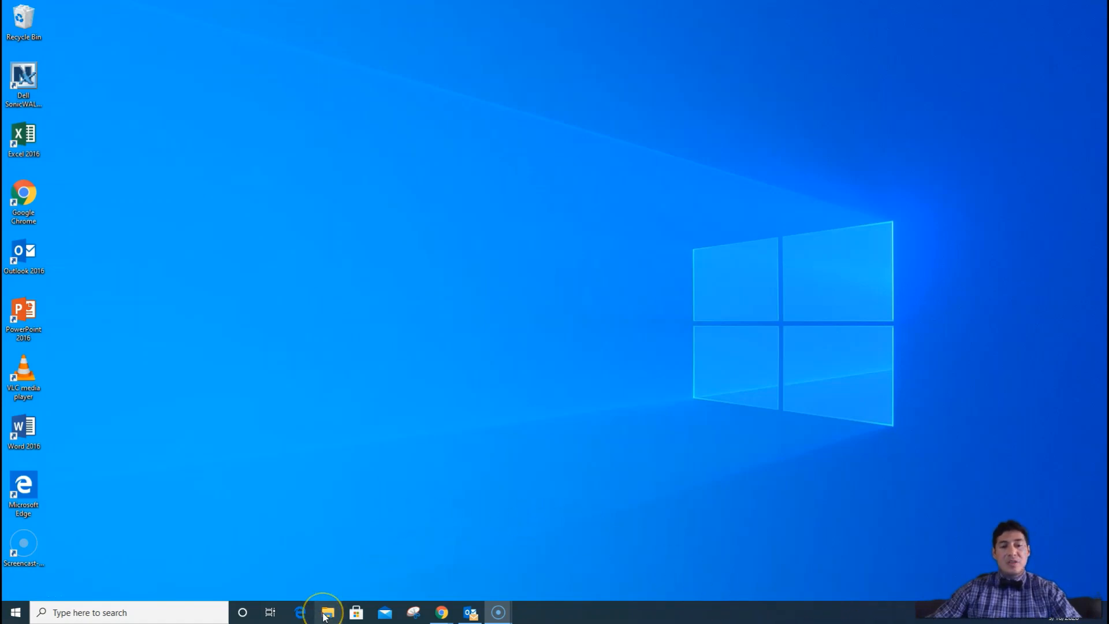
{"action": "mouse_move", "coordinate": [327, 612]}
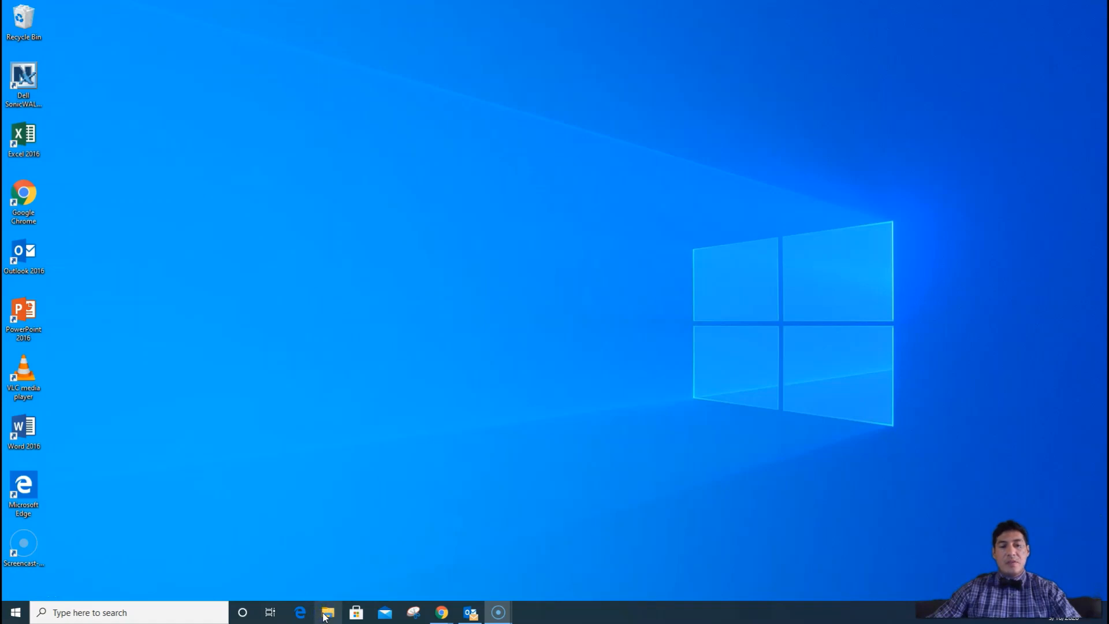
Browse File Explorer to Pictures > Camera Roll to show the webcam photo.
{"action": "left_click", "coordinate": [328, 612]}
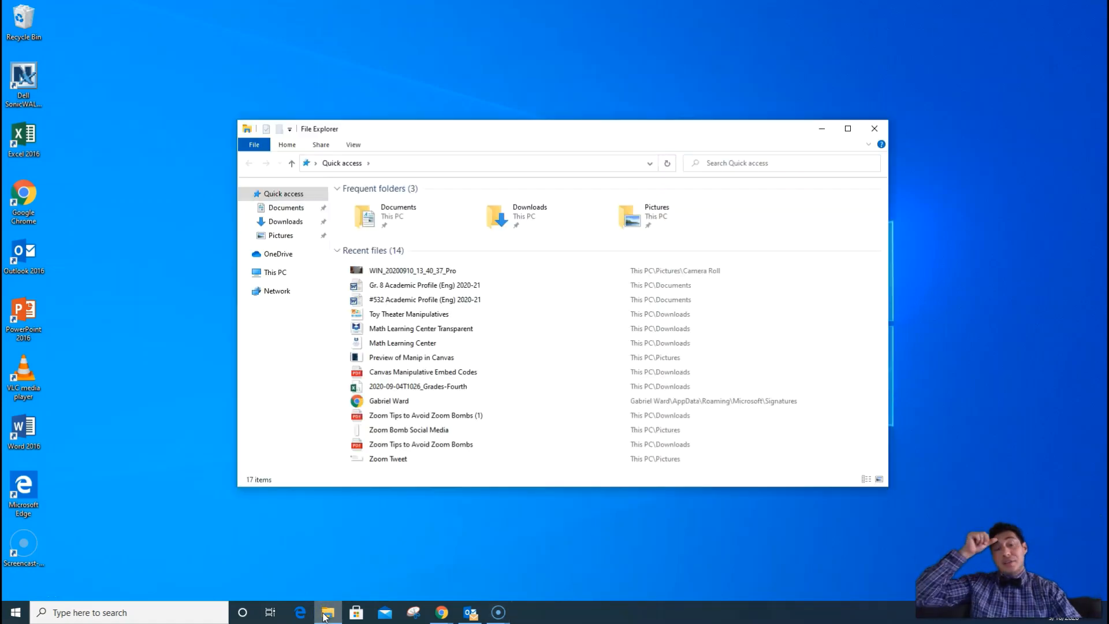
{"action": "mouse_move", "coordinate": [394, 602]}
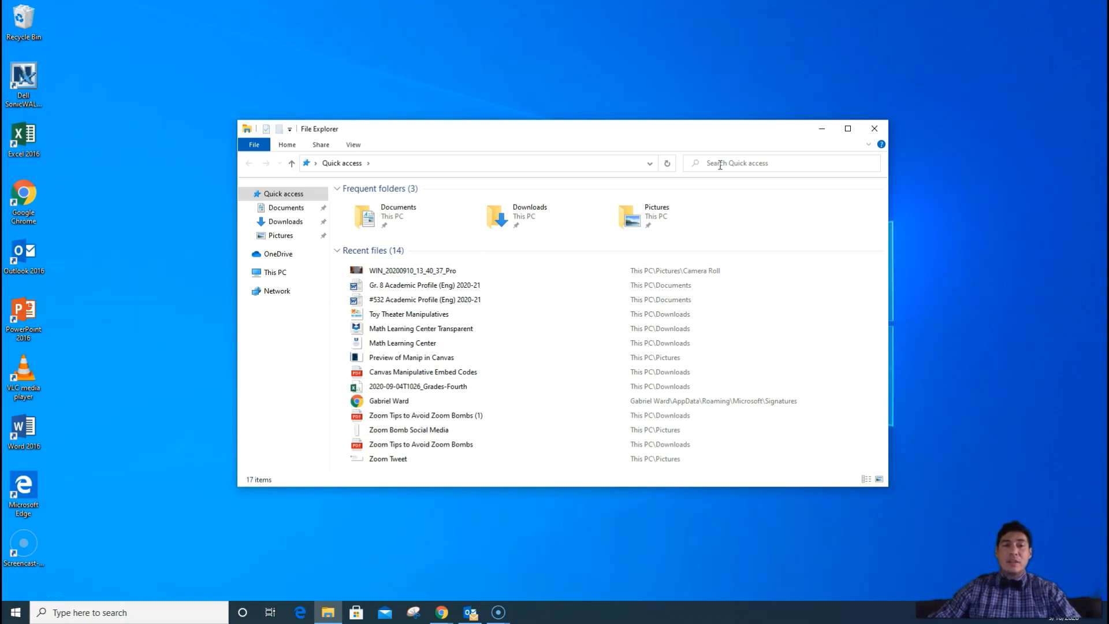
{"action": "left_click", "coordinate": [283, 193]}
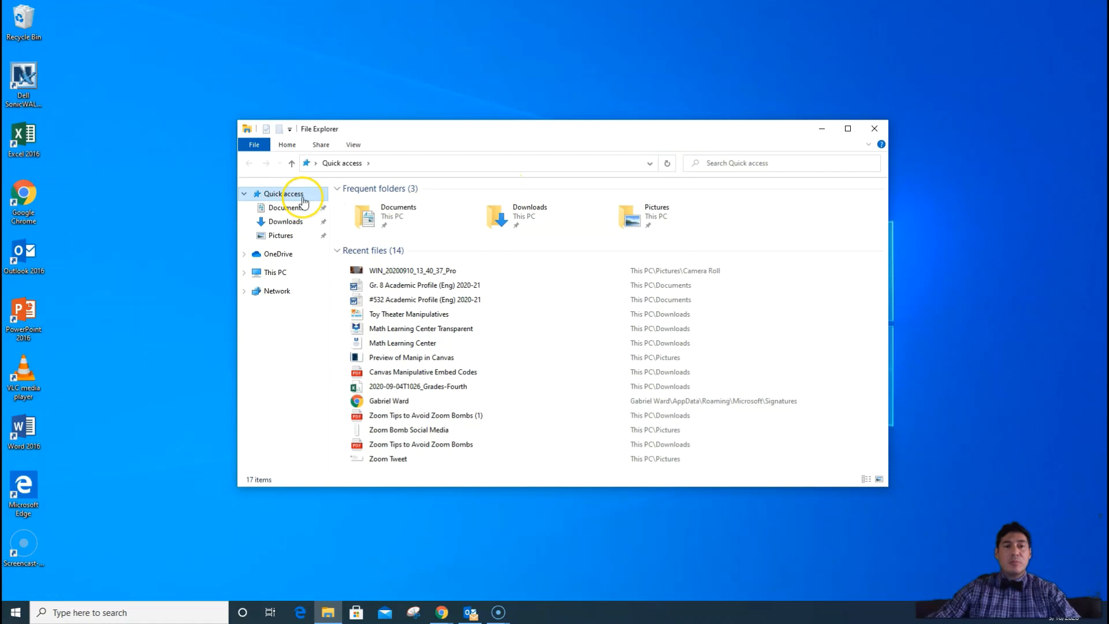
{"action": "left_click", "coordinate": [281, 236]}
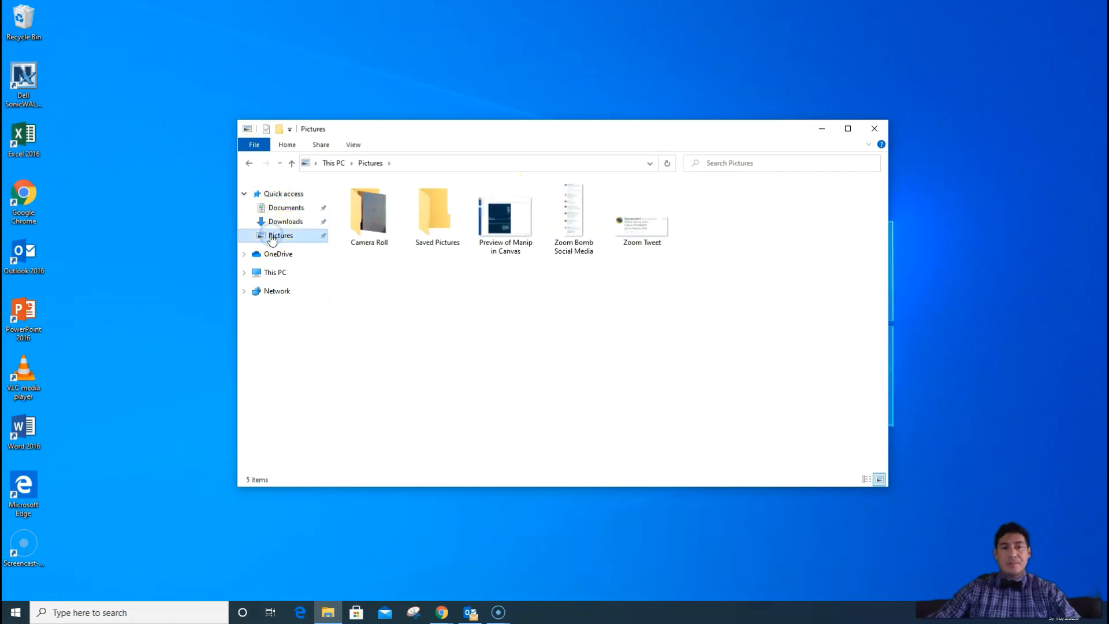
{"action": "mouse_move", "coordinate": [368, 212]}
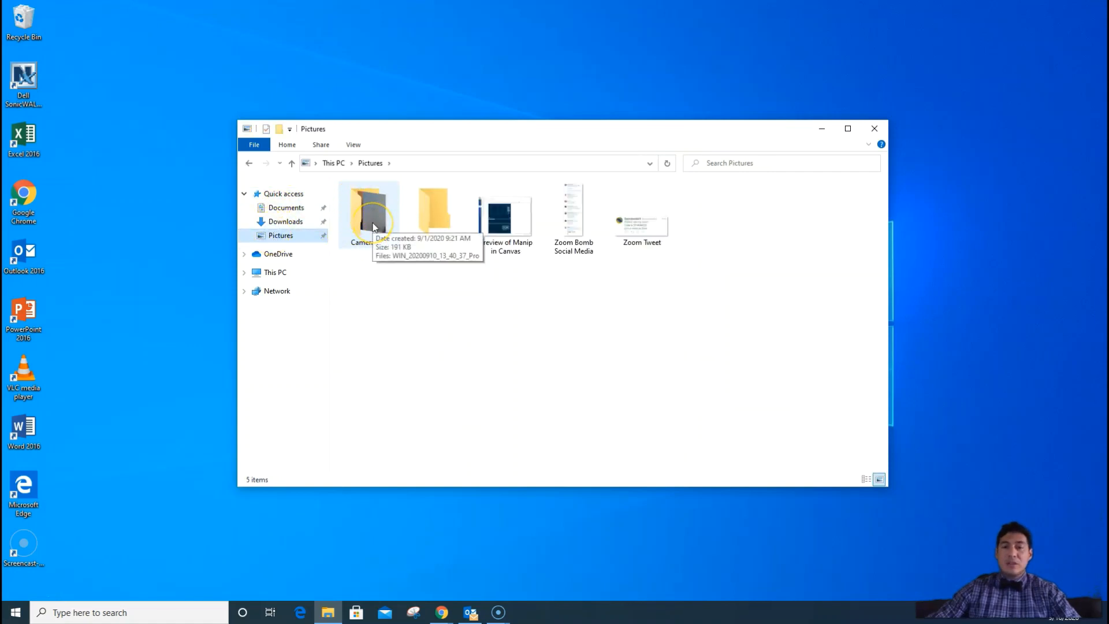
{"action": "double_click", "coordinate": [368, 212]}
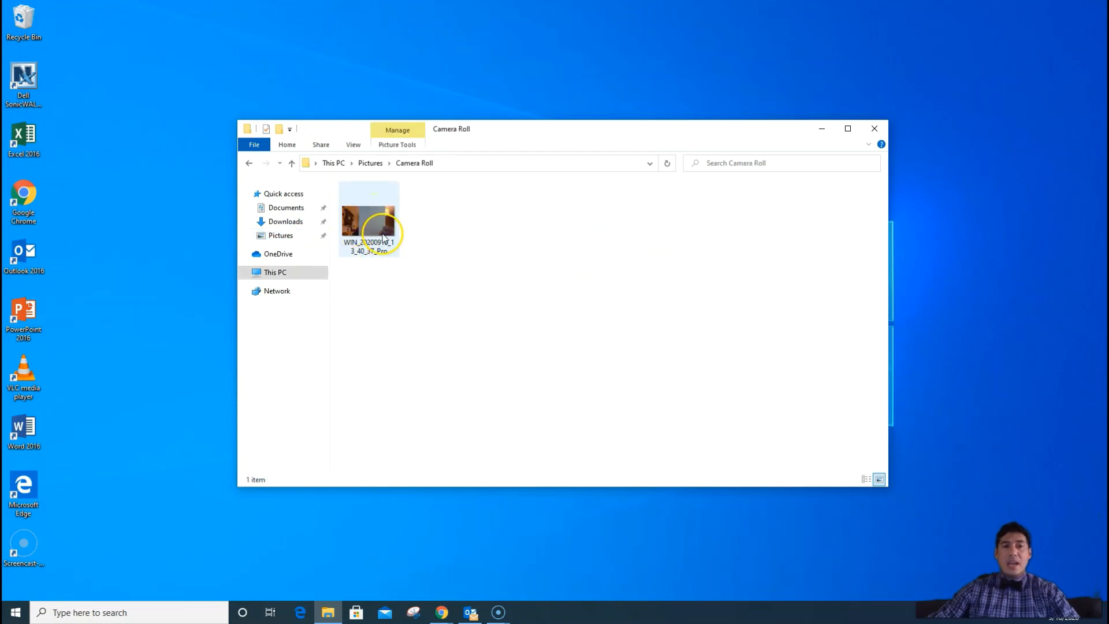
{"action": "mouse_move", "coordinate": [369, 223]}
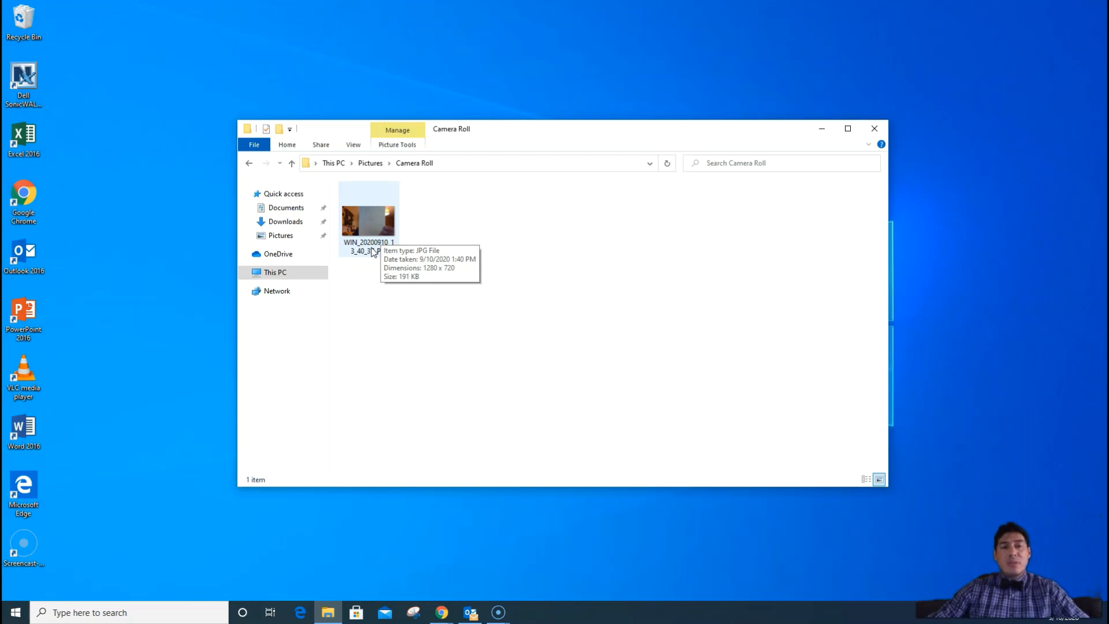
Rename the webcam photo to 'First Last Name' and minimize File Explorer.
{"action": "left_click", "coordinate": [368, 219]}
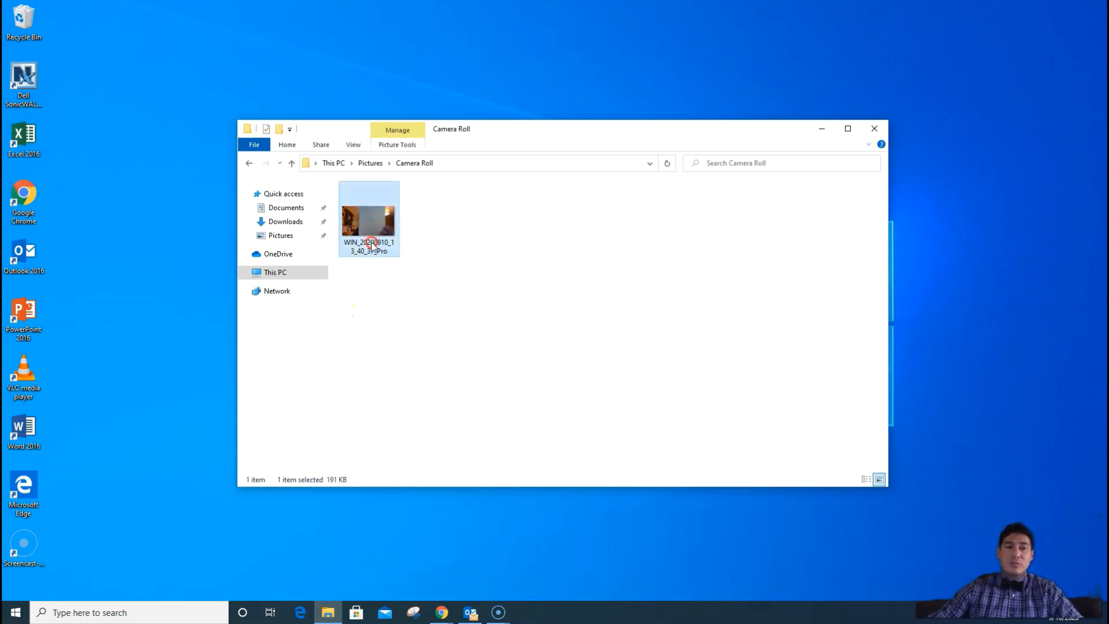
{"action": "right_click", "coordinate": [368, 219]}
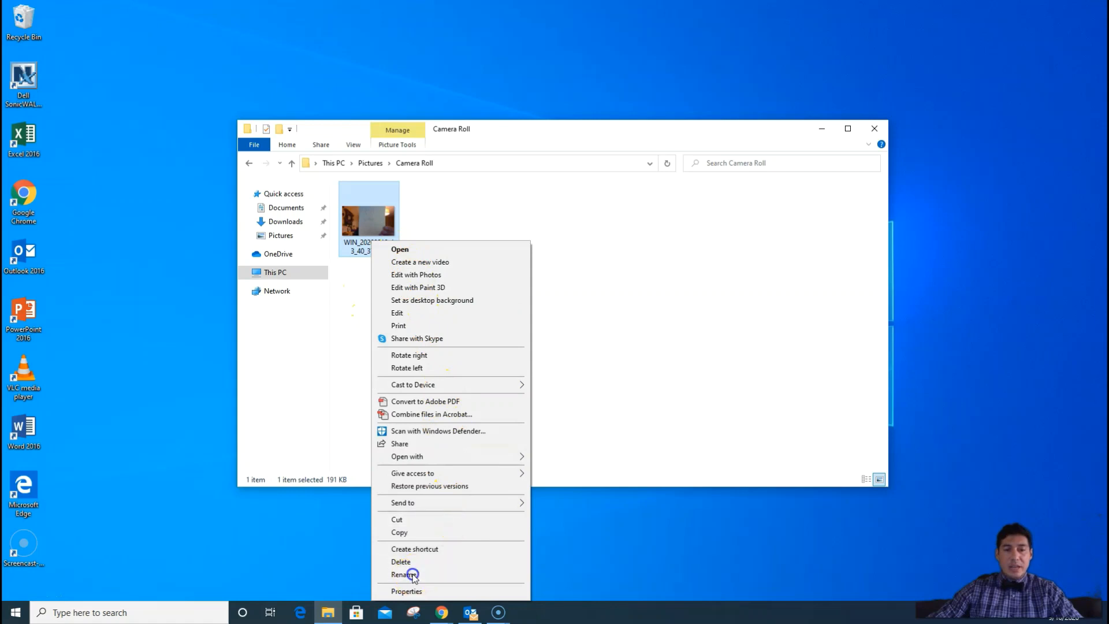
{"action": "left_click", "coordinate": [403, 573]}
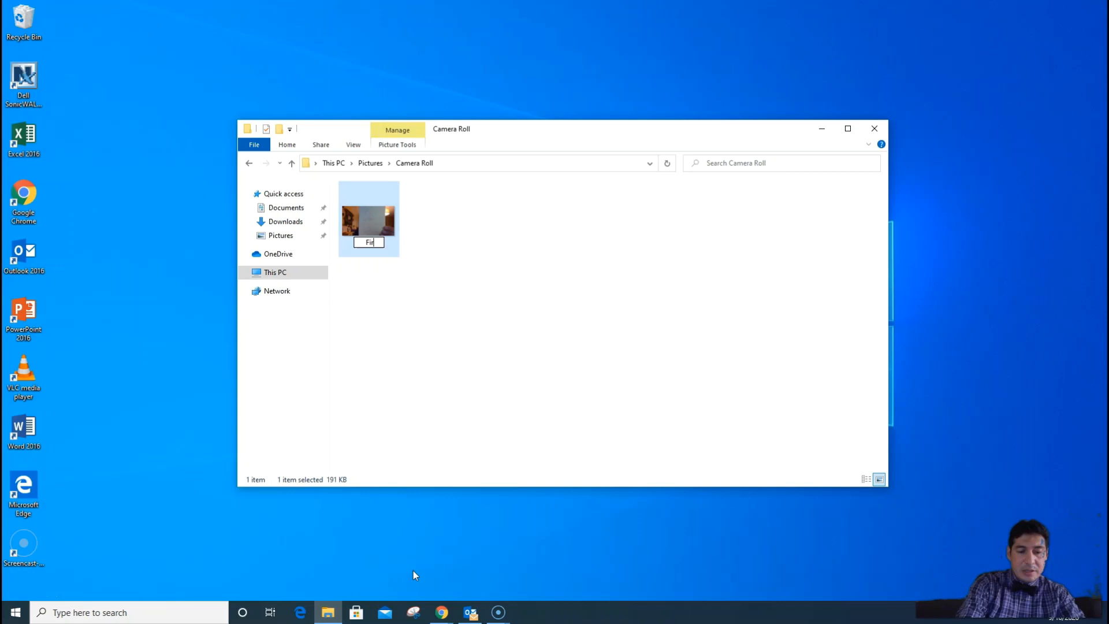
{"action": "type", "text": "First Last"}
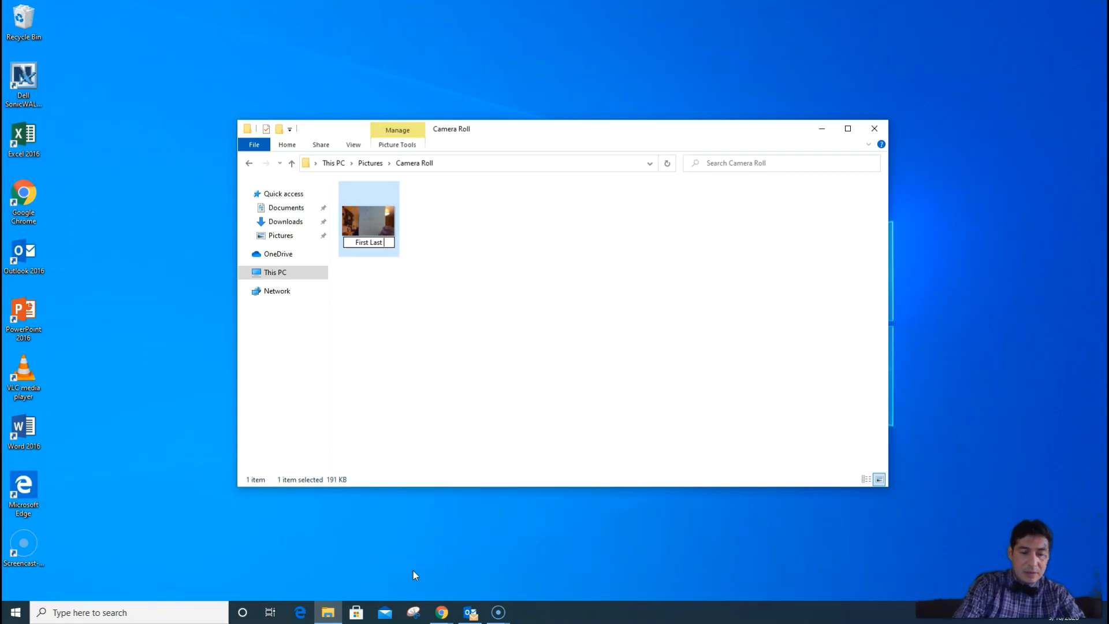
{"action": "type", "text": "Name"}
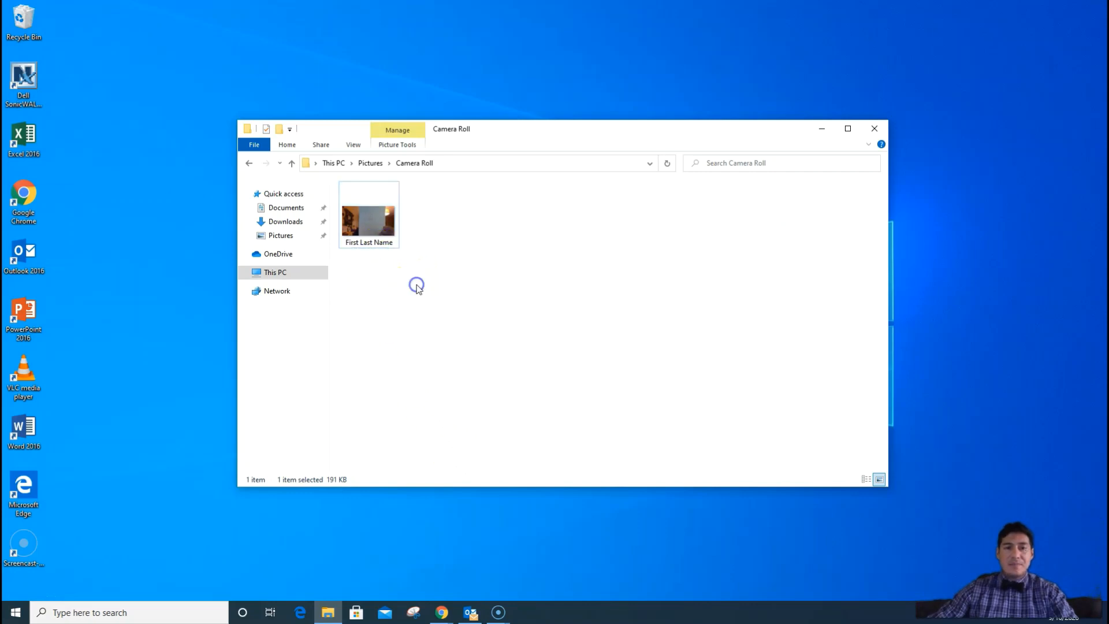
{"action": "left_click", "coordinate": [416, 285]}
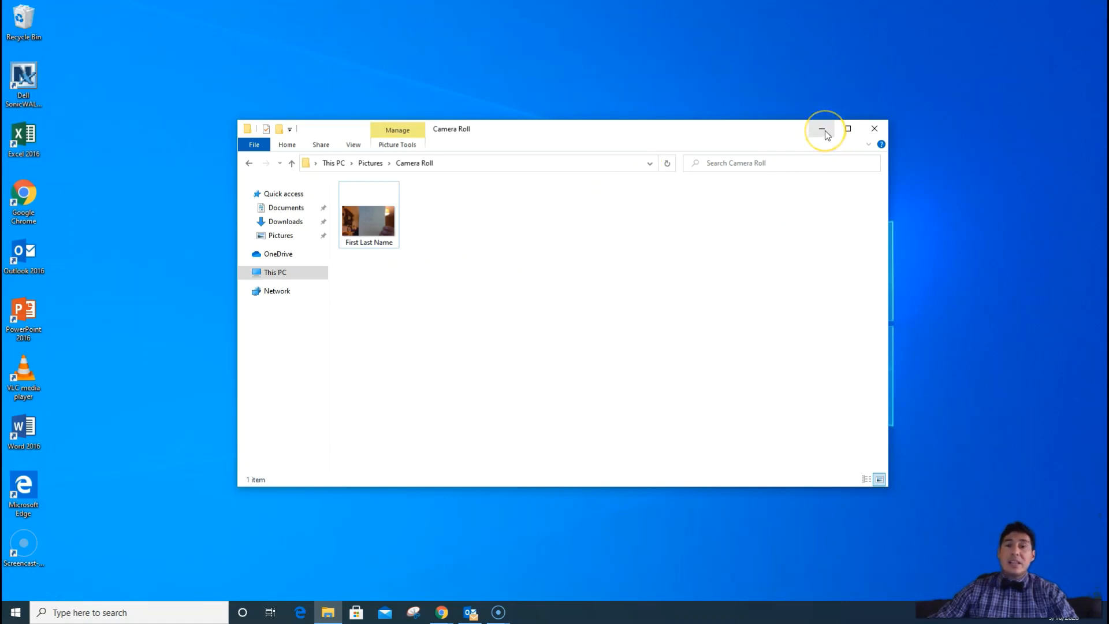
{"action": "left_click", "coordinate": [822, 129]}
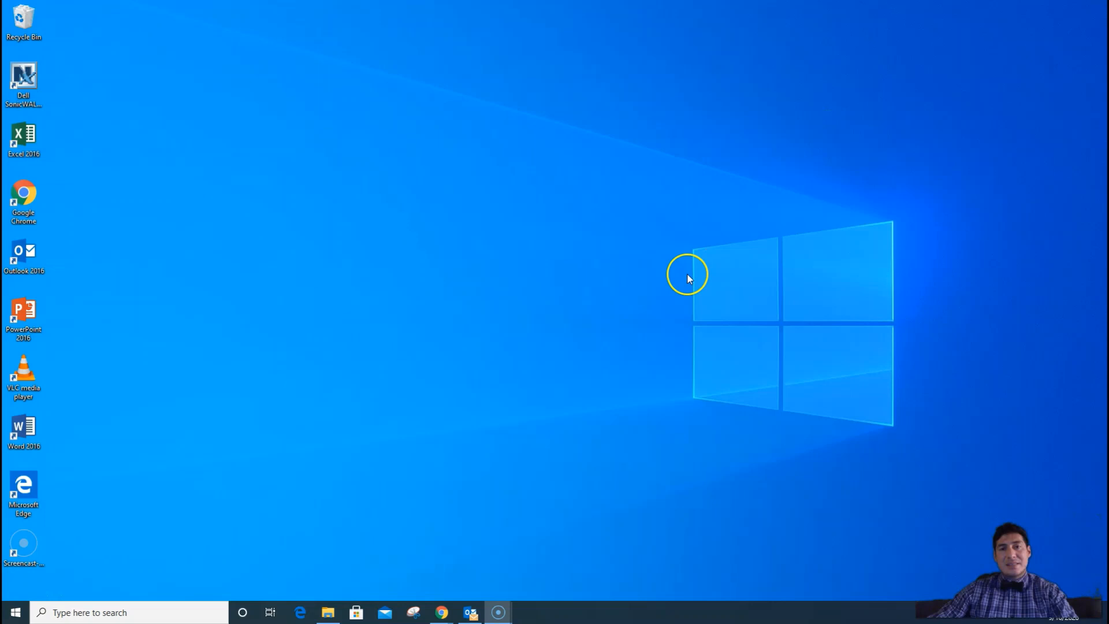
{"action": "mouse_move", "coordinate": [435, 598]}
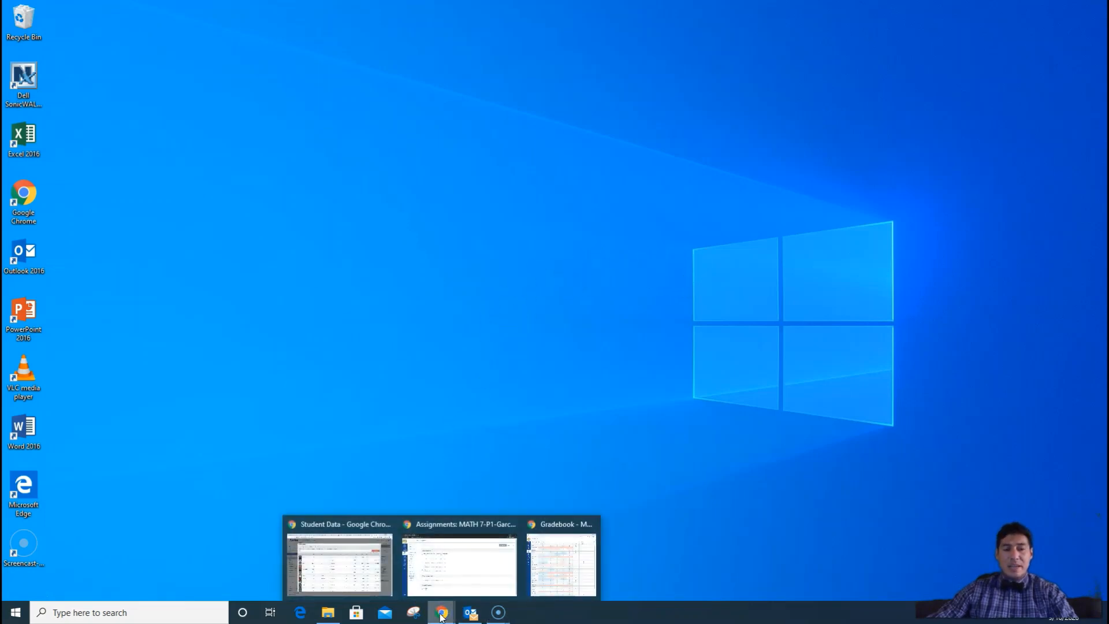
Switch to the Chrome Canvas Assignments page and open assignment 1.1 in MATH 7.
{"action": "left_click", "coordinate": [460, 562]}
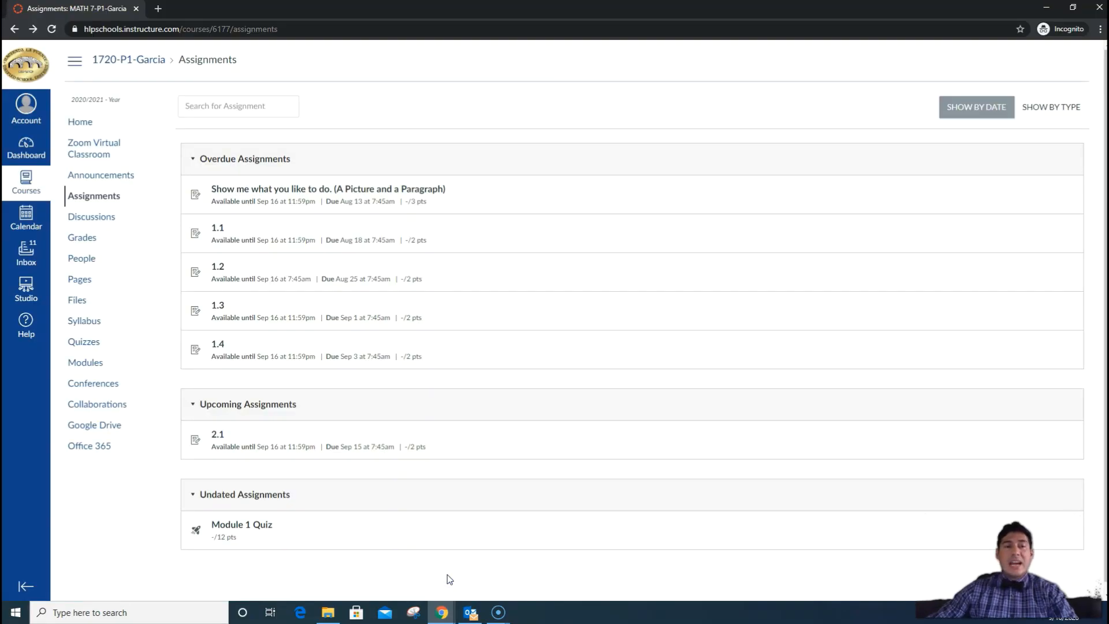
{"action": "mouse_move", "coordinate": [419, 472]}
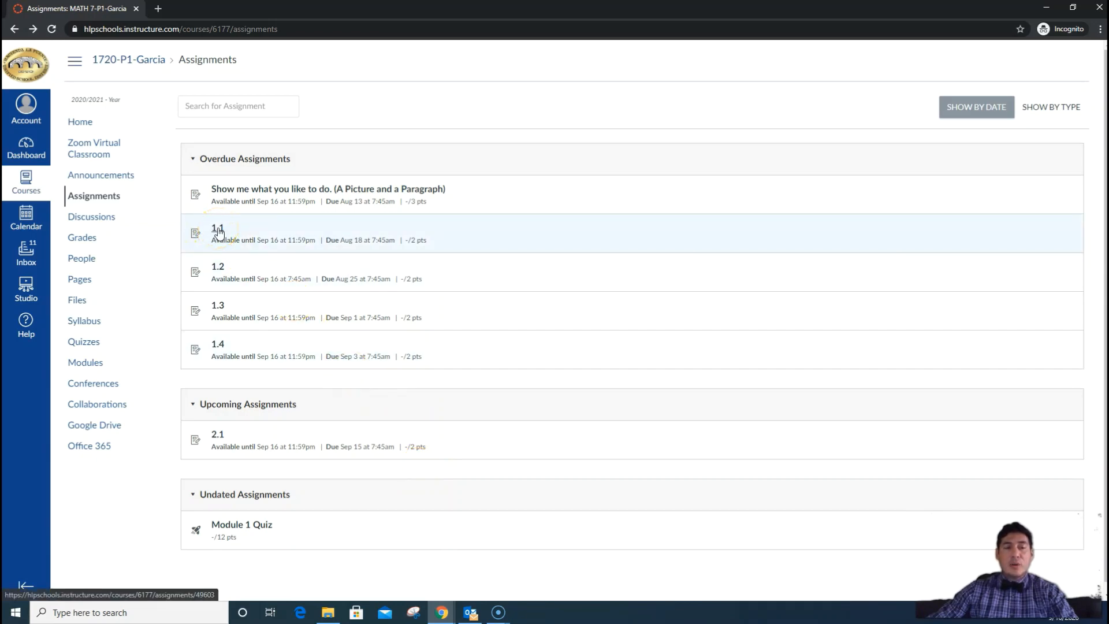
{"action": "left_click", "coordinate": [217, 228]}
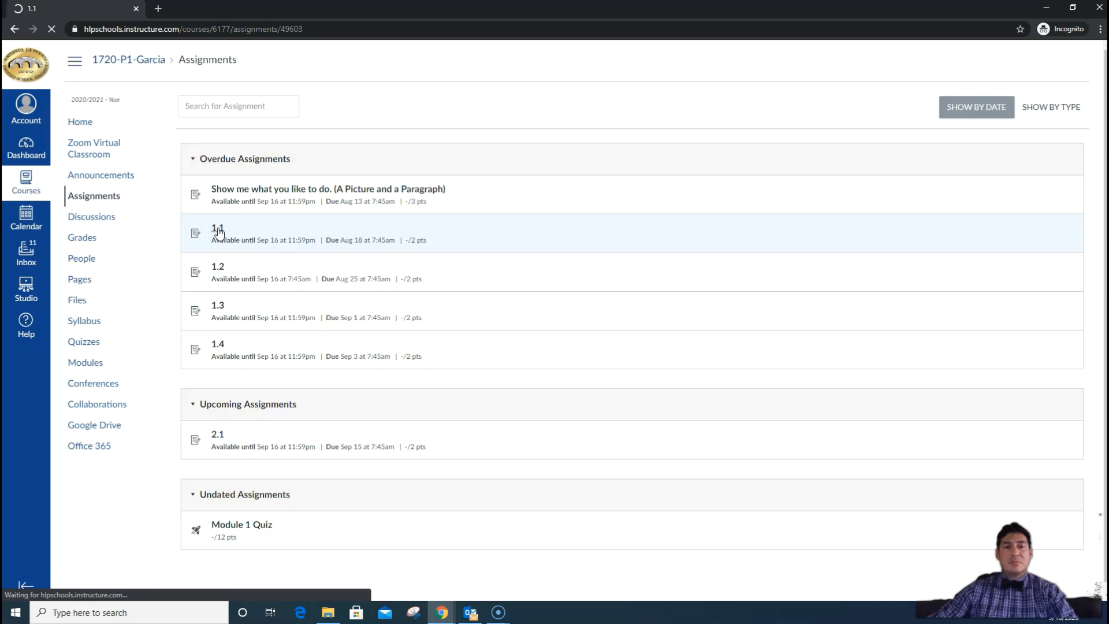
{"action": "left_click", "coordinate": [218, 227]}
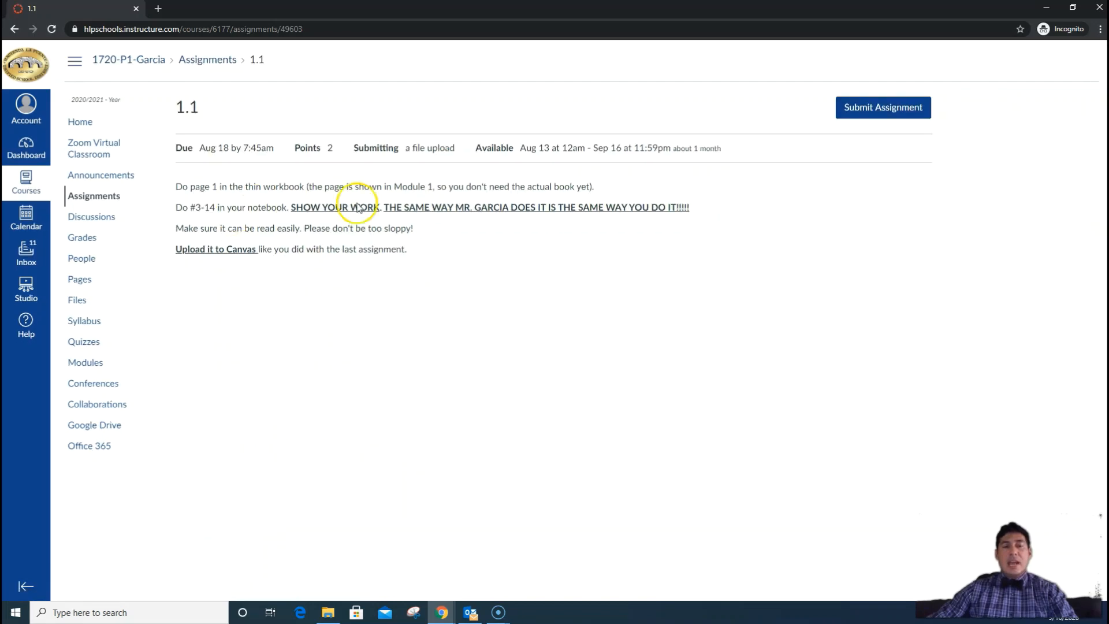
{"action": "mouse_move", "coordinate": [436, 255]}
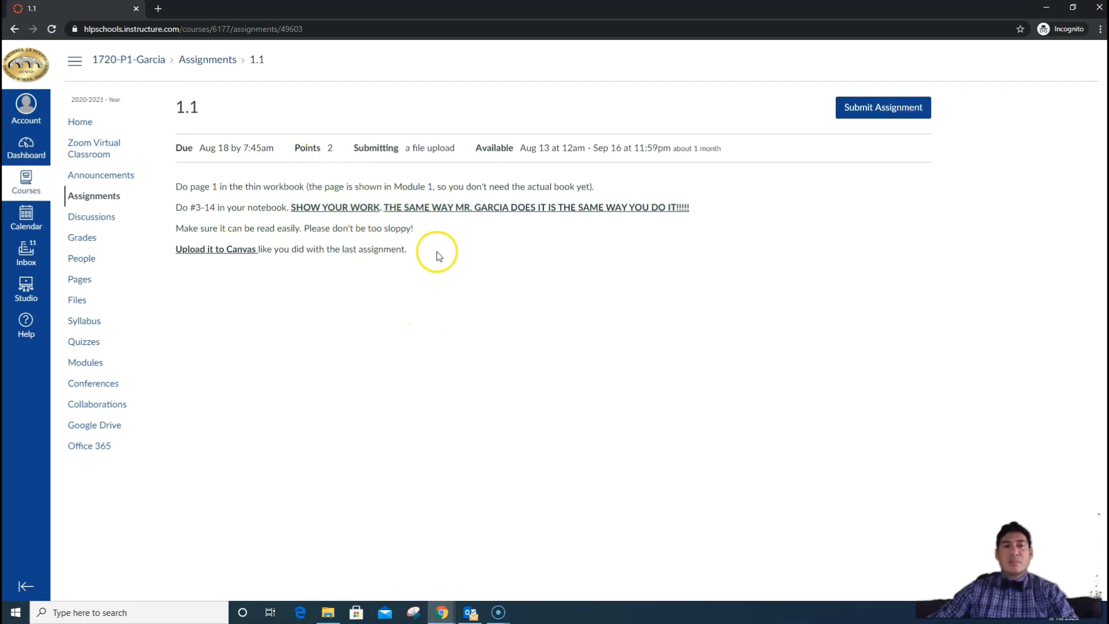
{"action": "mouse_move", "coordinate": [448, 255]}
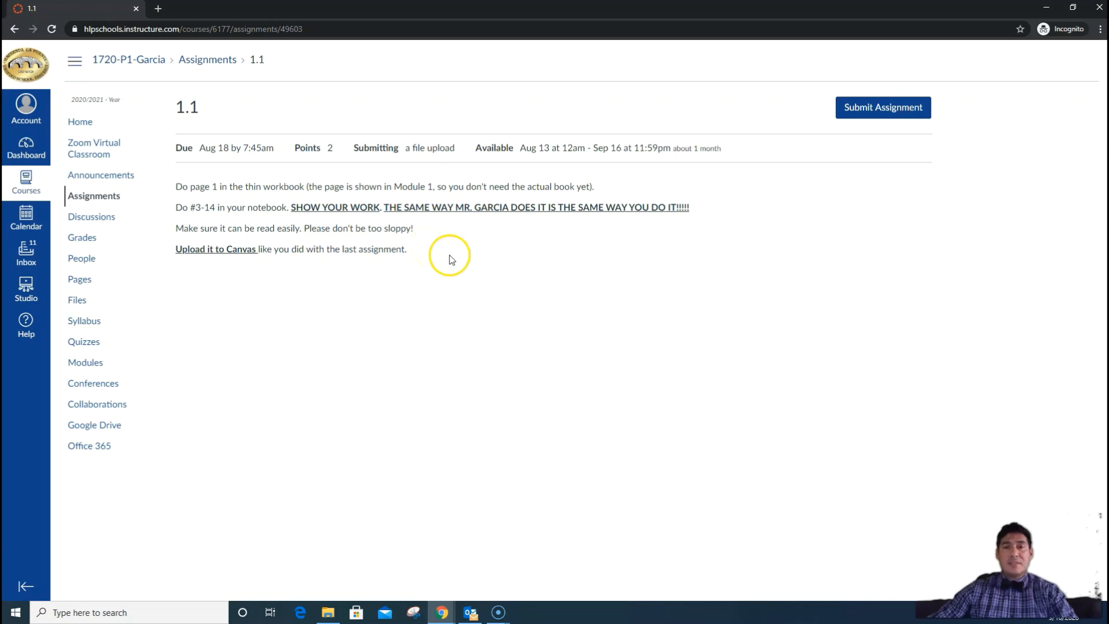
{"action": "mouse_move", "coordinate": [883, 107]}
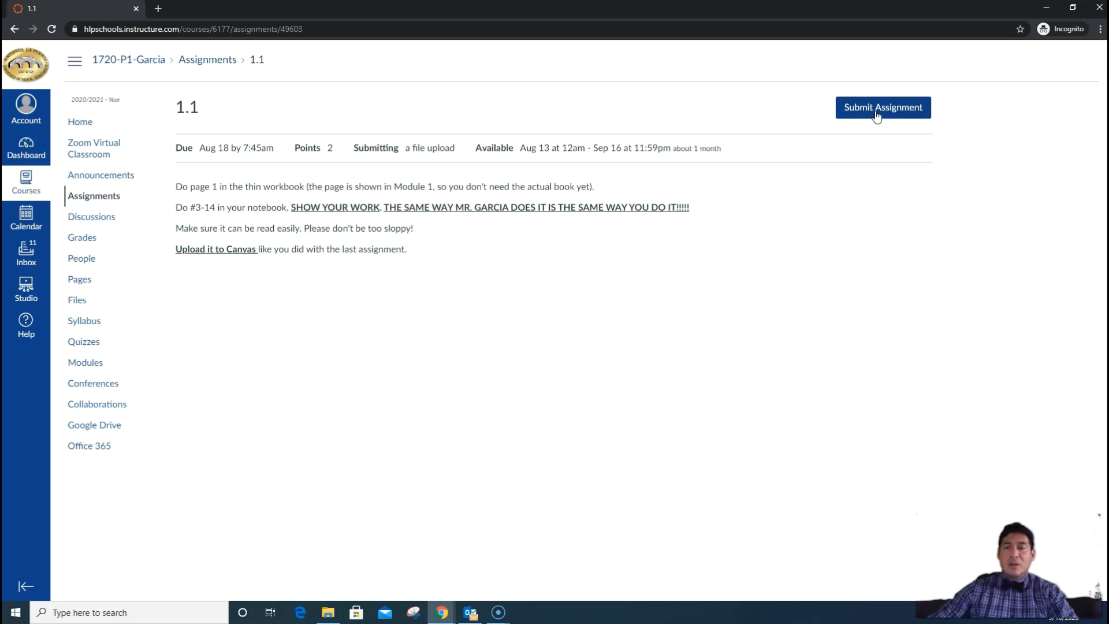
Start the 1.1 submission and attach First Last Name.jpg from Pictures > Camera Roll.
{"action": "left_click", "coordinate": [882, 106]}
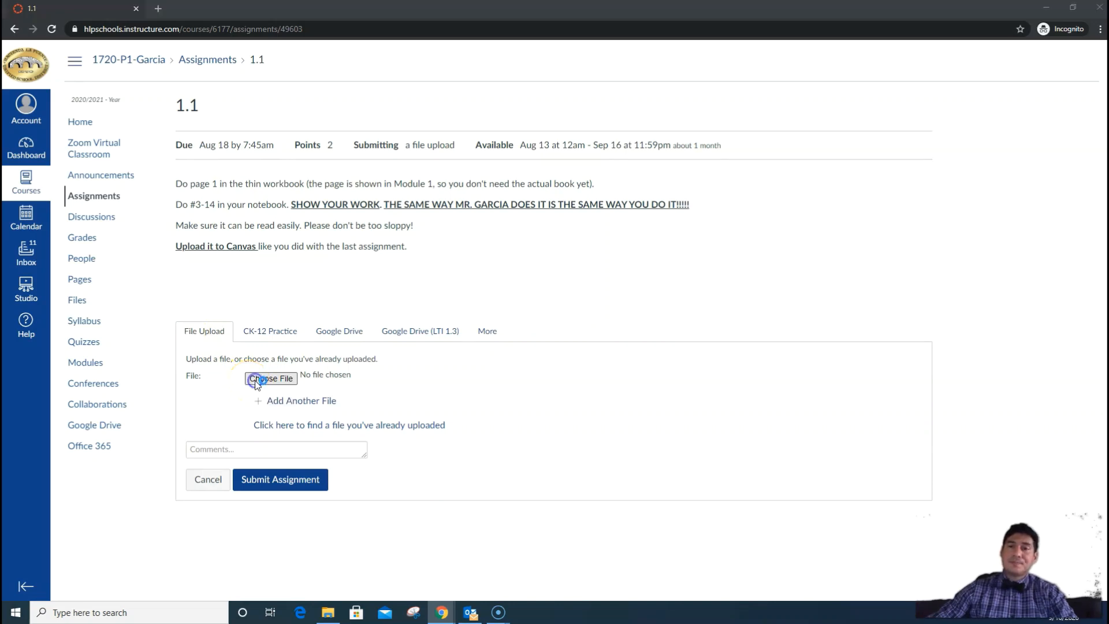
{"action": "left_click", "coordinate": [270, 378]}
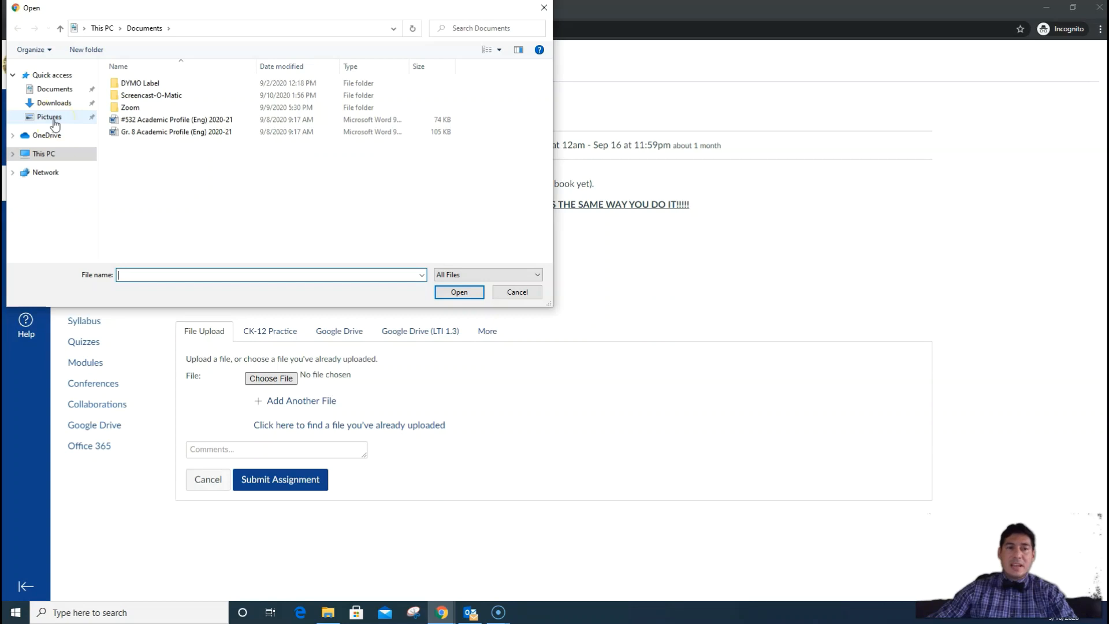
{"action": "left_click", "coordinate": [49, 117]}
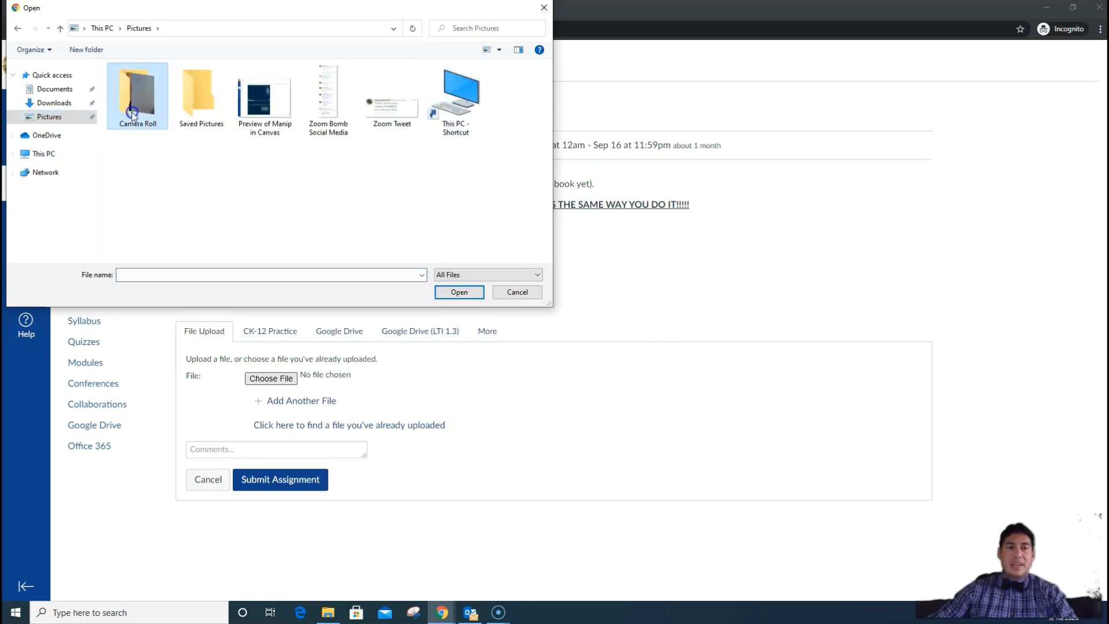
{"action": "double_click", "coordinate": [138, 96]}
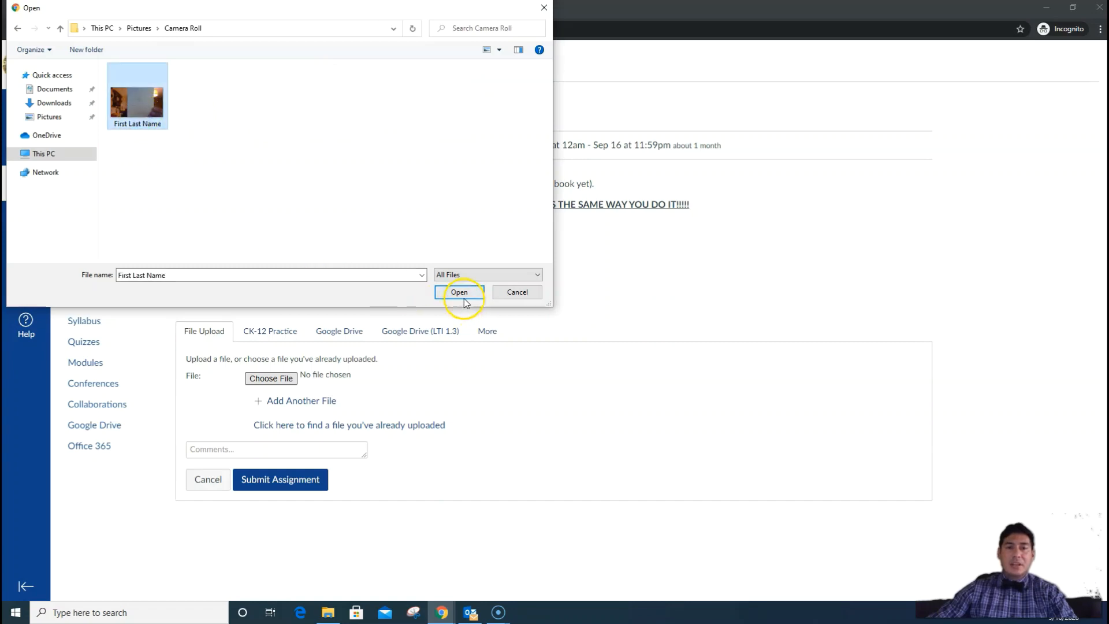
{"action": "left_click", "coordinate": [459, 293]}
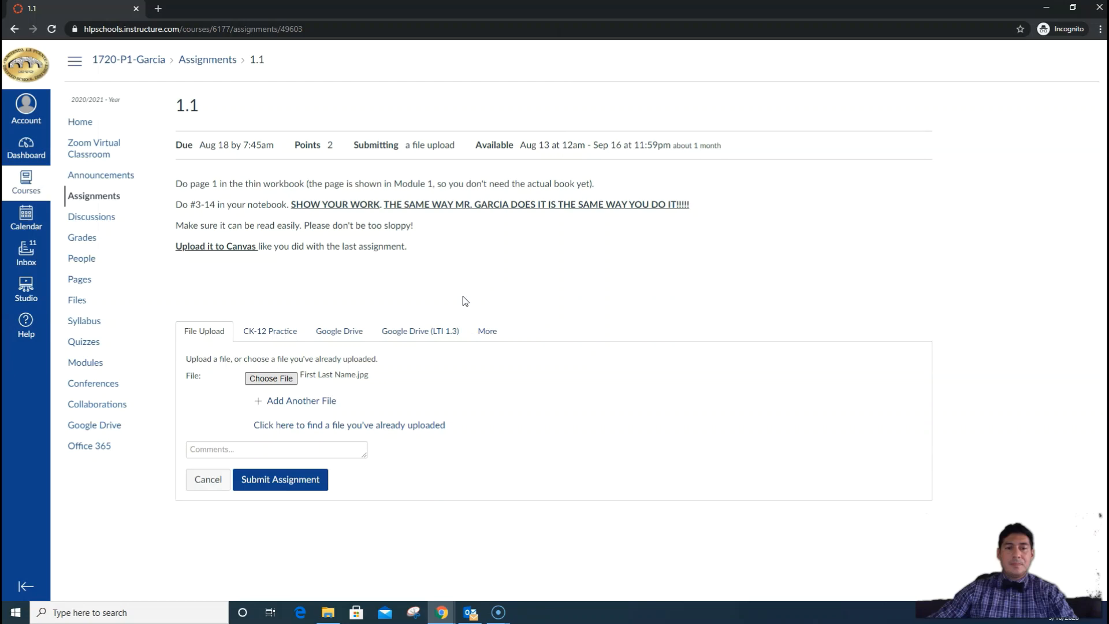
{"action": "mouse_move", "coordinate": [387, 308]}
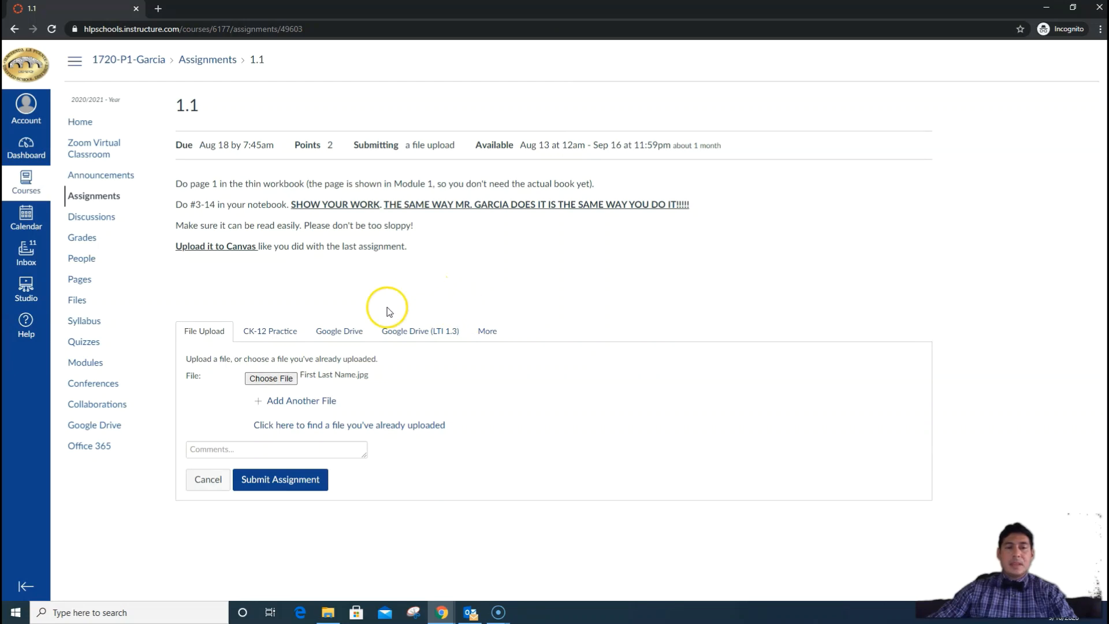
{"action": "mouse_move", "coordinate": [336, 387]}
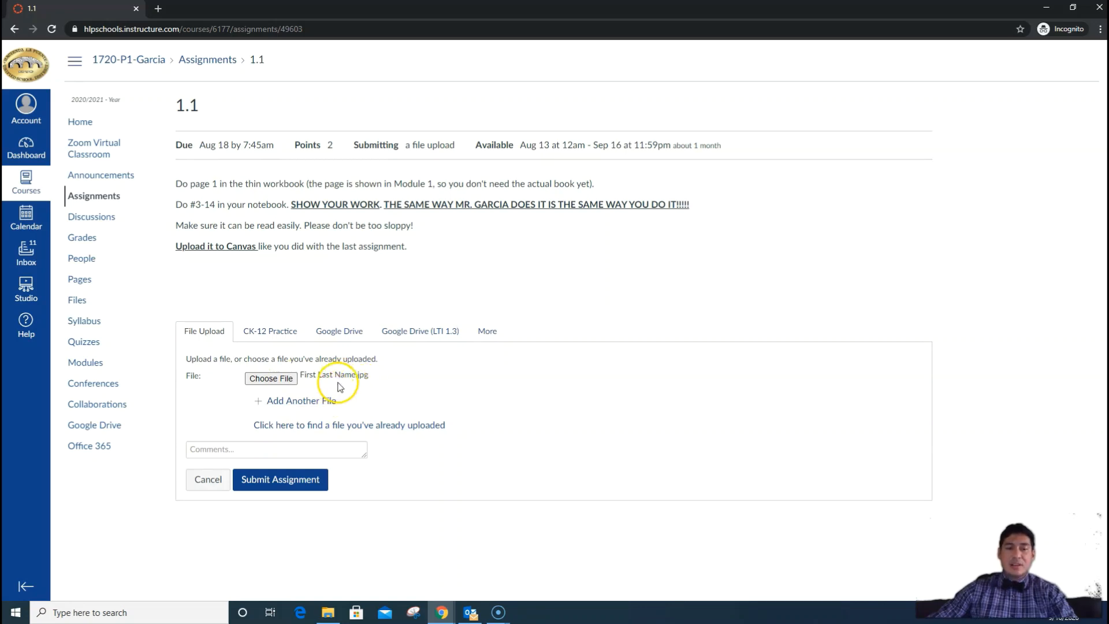
Add the comment 'My Name 1.1' and submit assignment 1.1.
{"action": "left_click", "coordinate": [277, 449]}
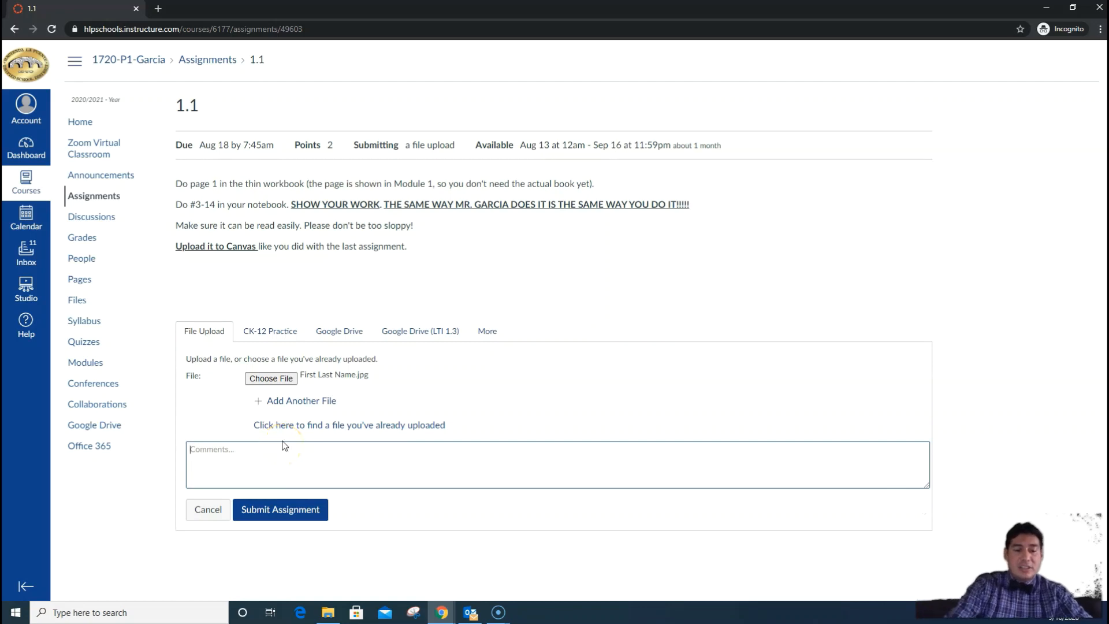
{"action": "type", "text": "My Name"}
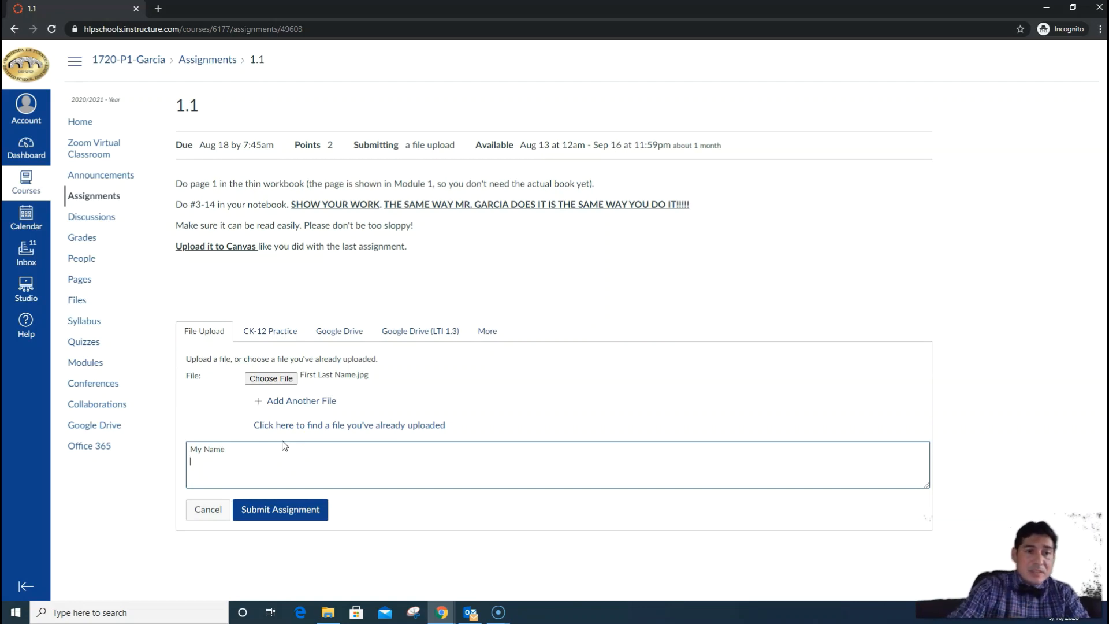
{"action": "type", "text": "1.1"}
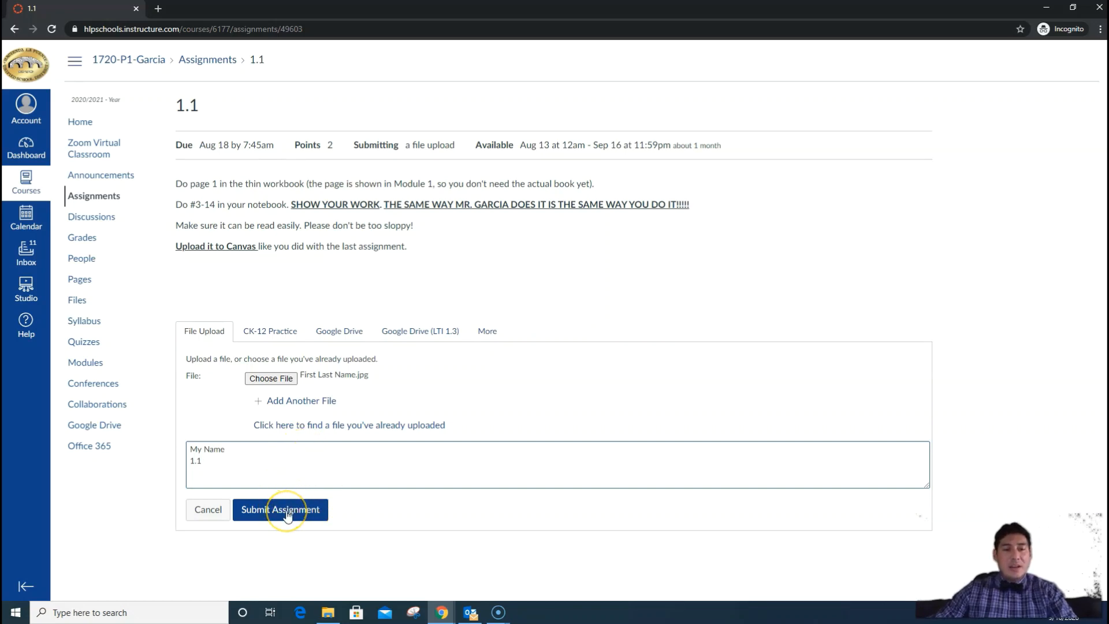
{"action": "left_click", "coordinate": [280, 509]}
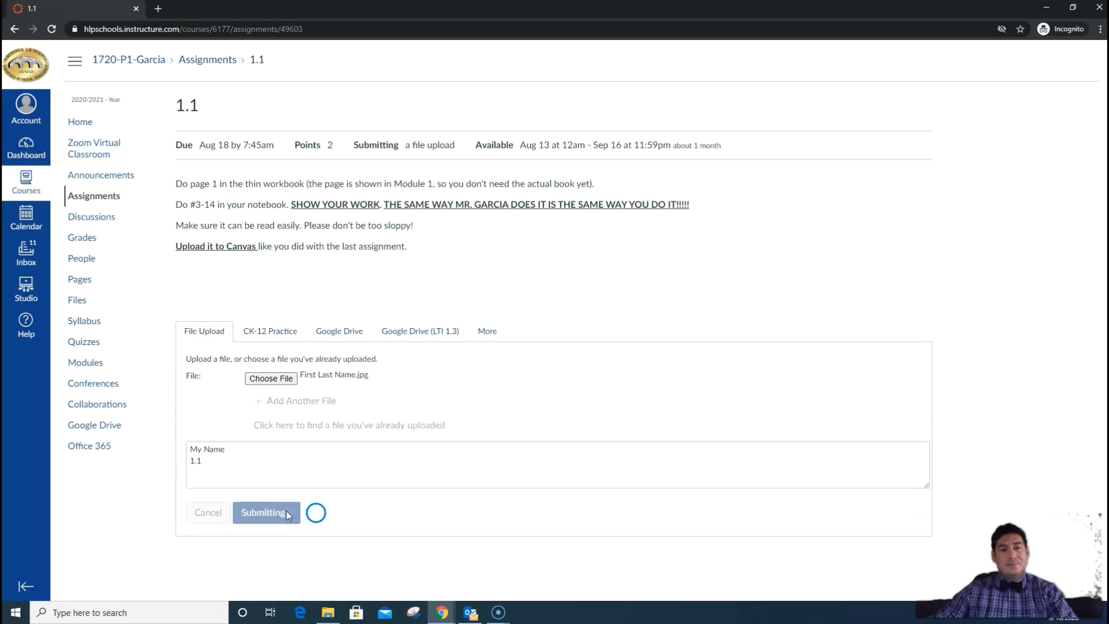
{"action": "left_click", "coordinate": [265, 512]}
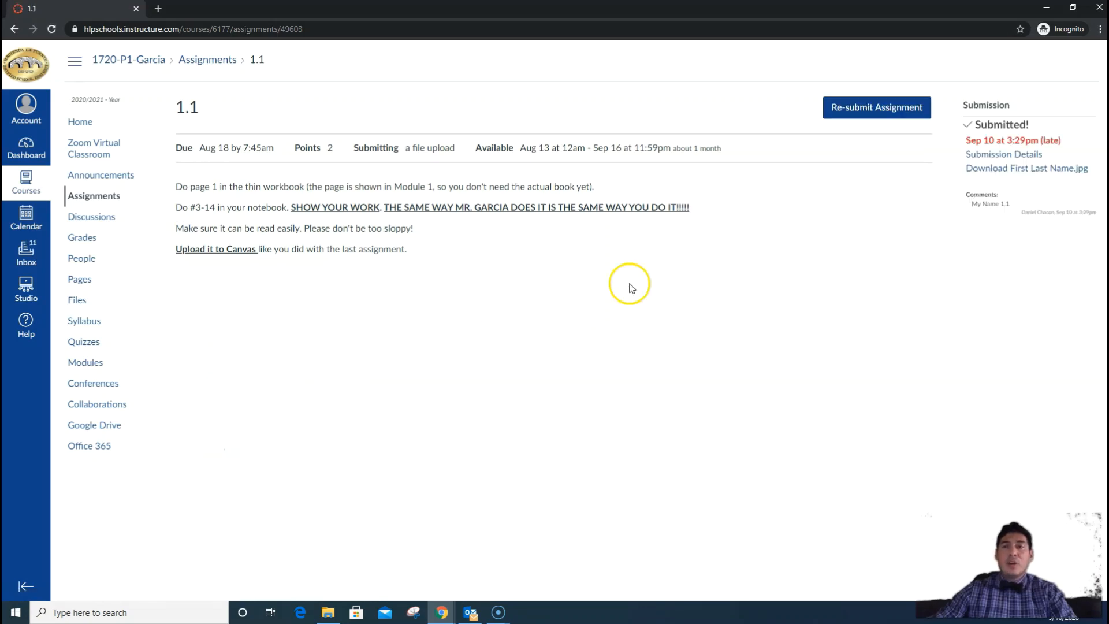
{"action": "mouse_move", "coordinate": [1082, 95]}
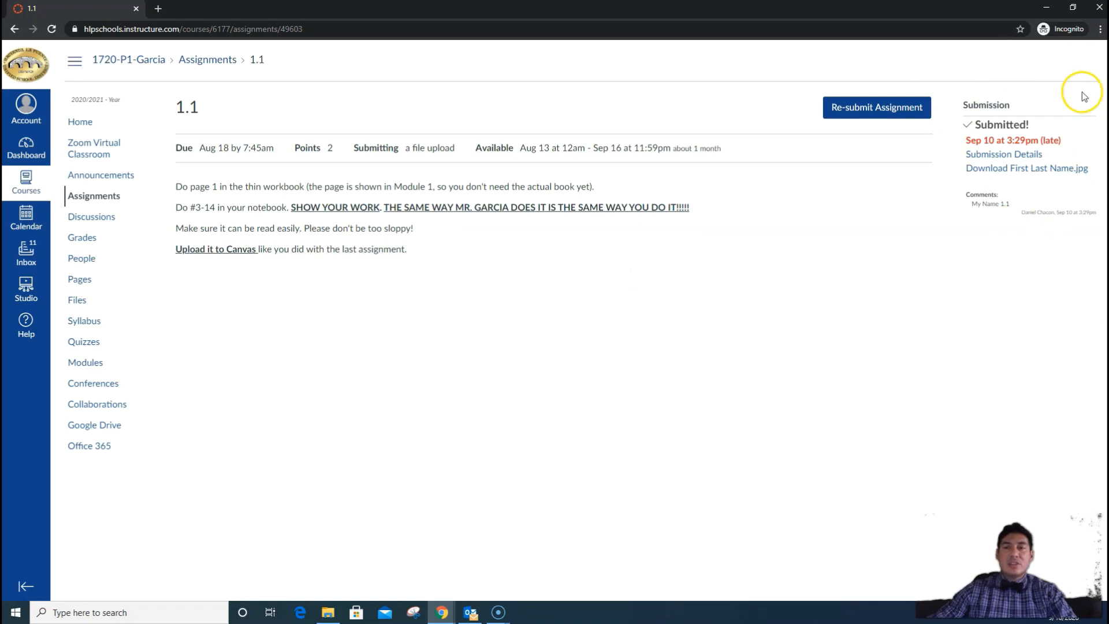